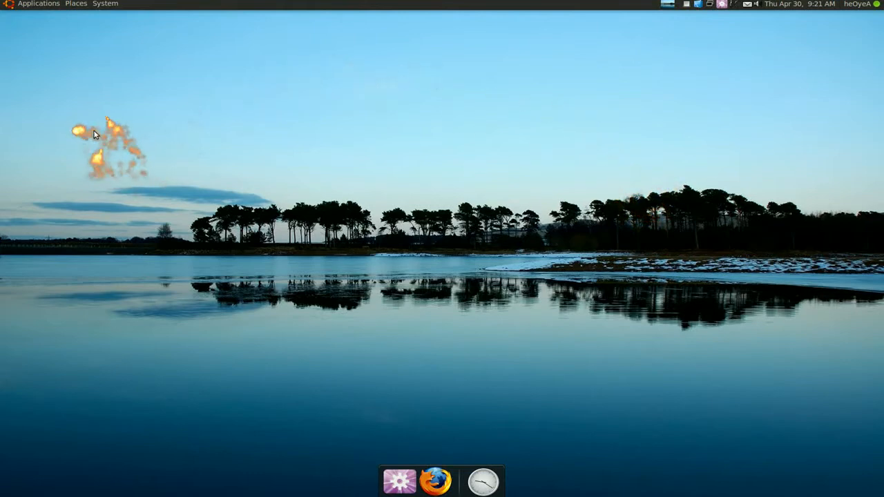
Browse the Places menu before bringing up the Run Application dialog
click(76, 2)
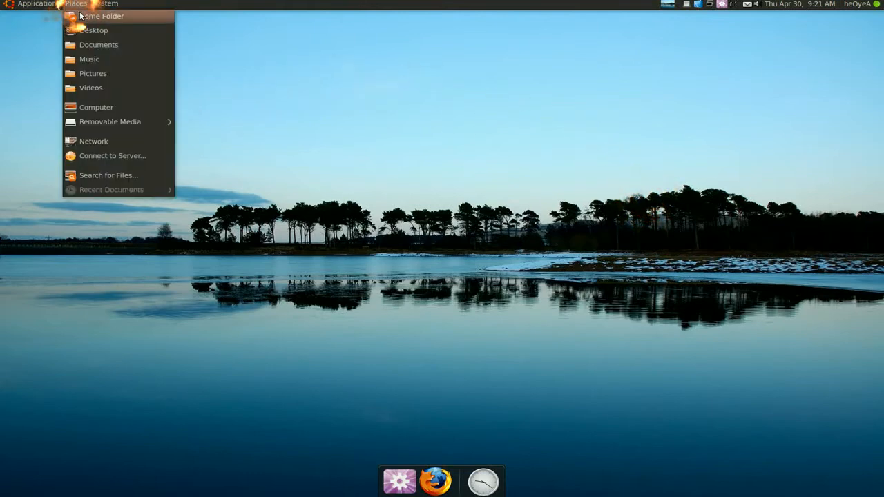
click(102, 15)
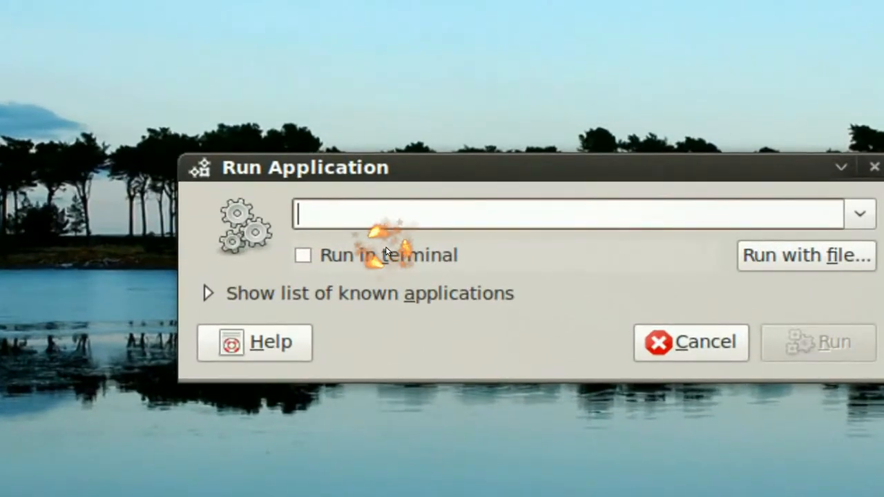
Run 'gconf-editor' to launch the Configuration Editor
text(gconf-editor)
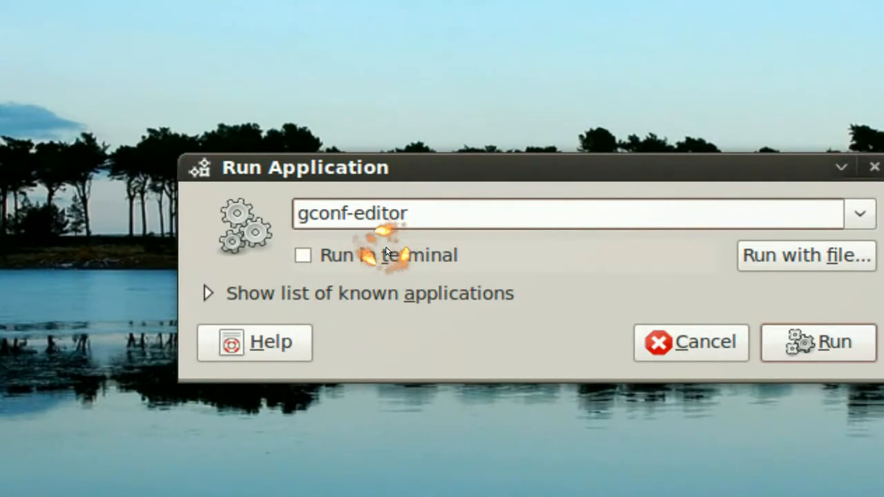
click(818, 342)
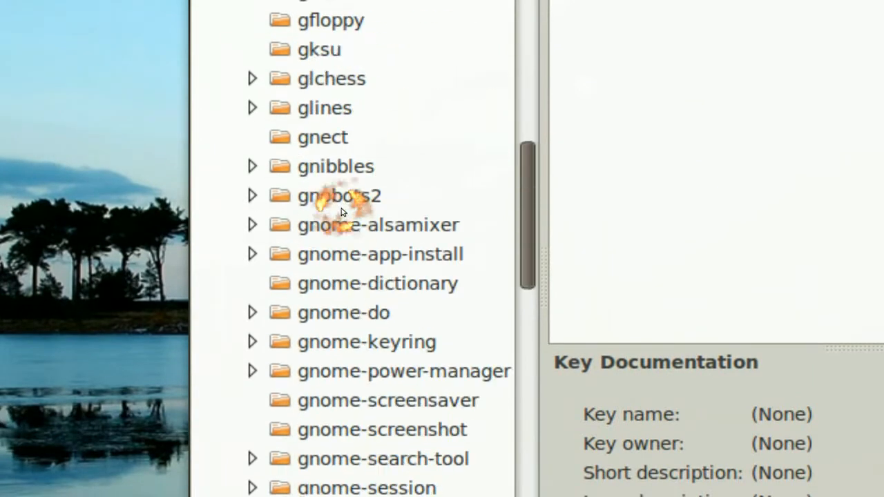
Show metacity's general keys and read the focus_new_windows documentation
scroll(down, 3)
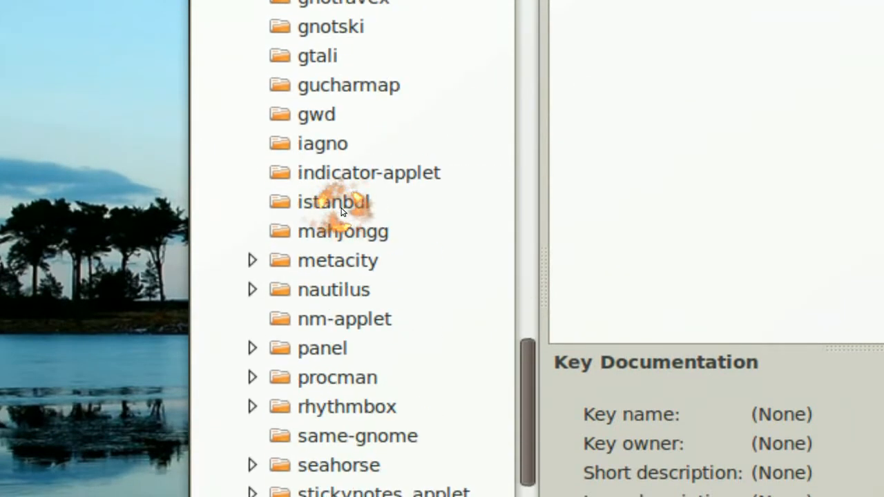
click(252, 259)
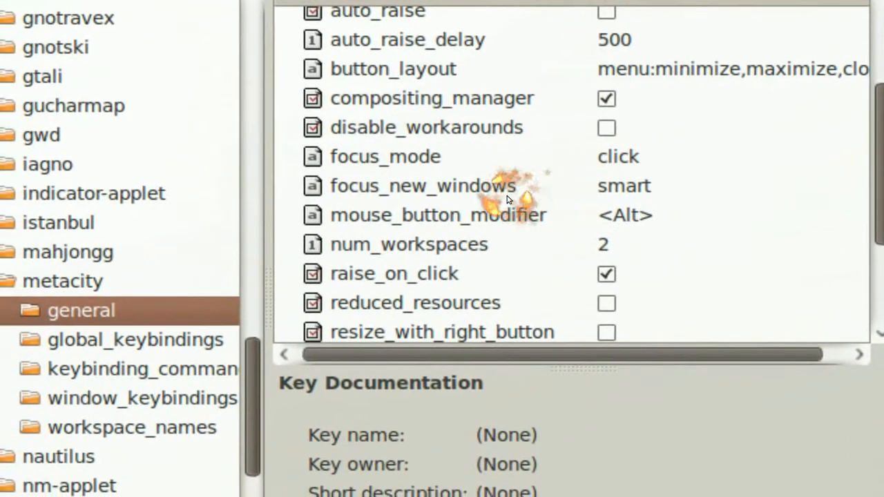
click(421, 185)
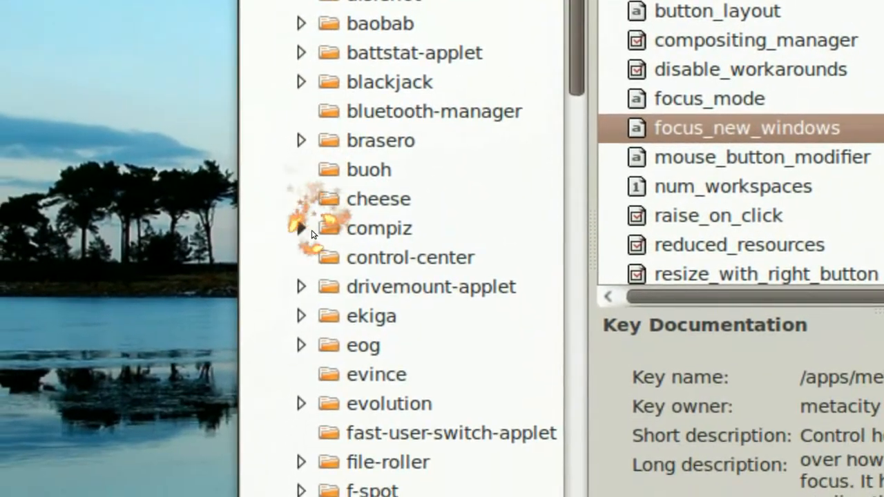
Navigate to compiz > place > screen0 > options to reach the mode key
click(301, 230)
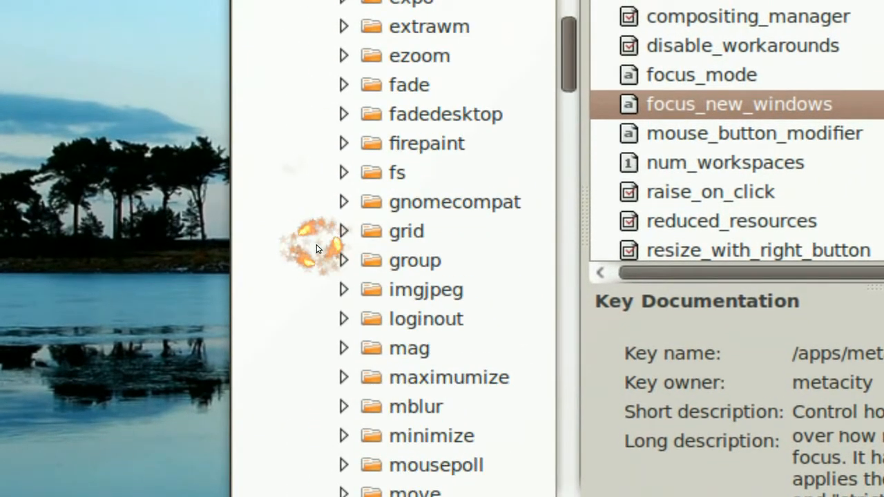
scroll(down, 3)
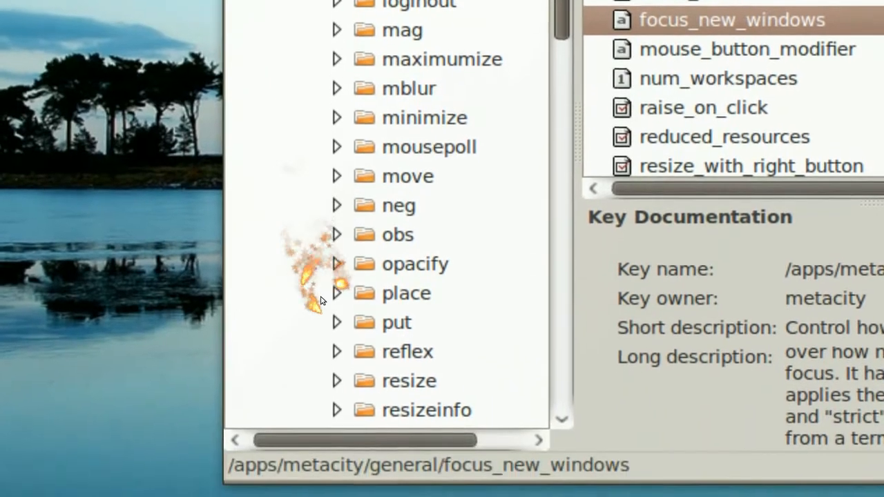
click(337, 293)
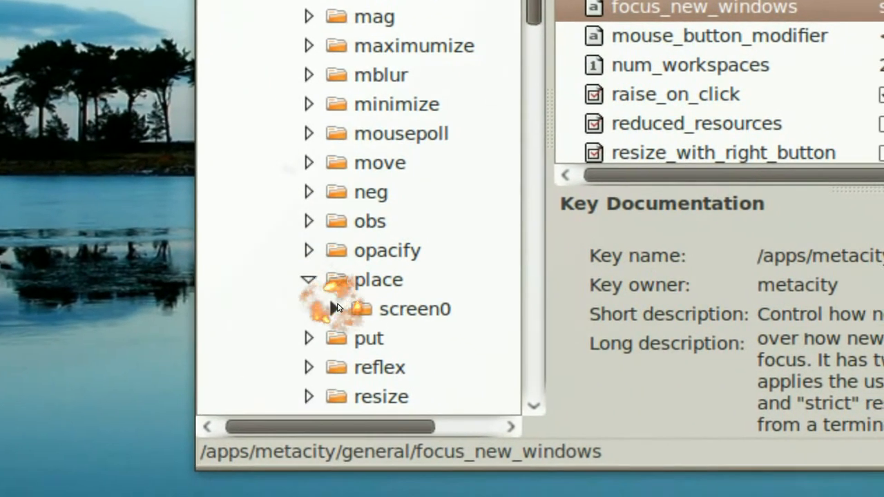
click(337, 309)
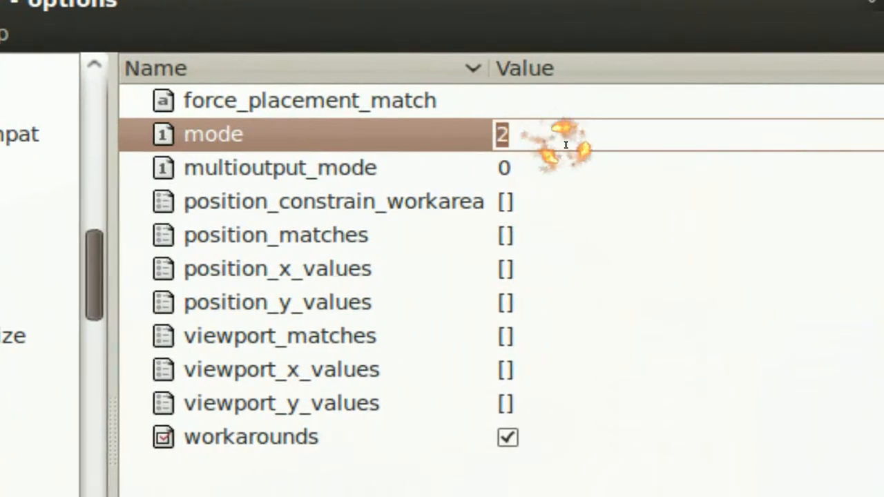
Set the place plugin's mode value to 1 so new windows open centred
text(1)
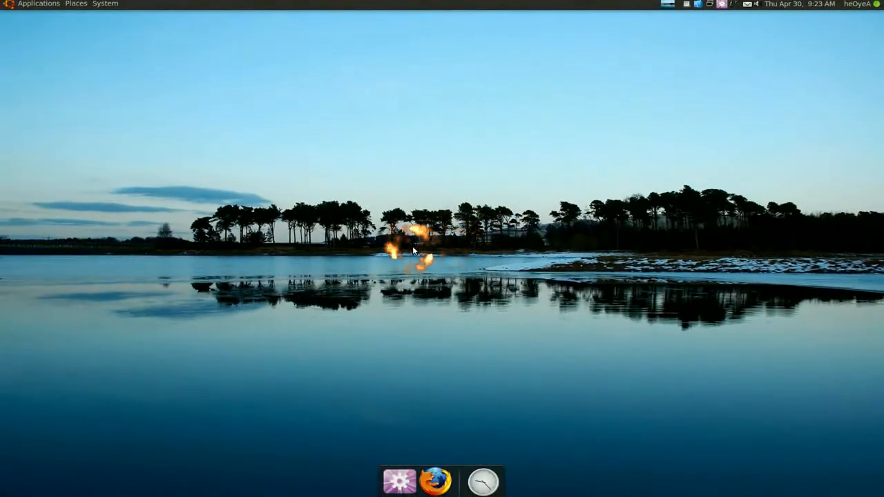
mouse_move(127, 99)
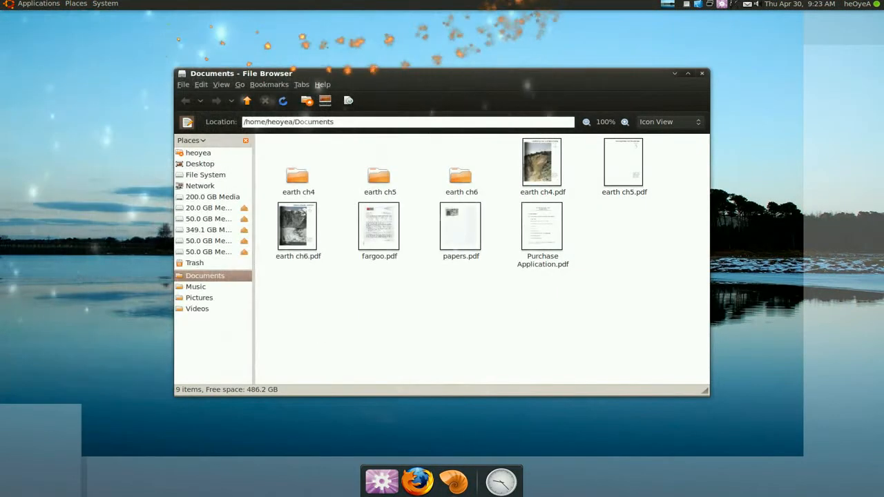
Close the centred Documents window, then check and close the Videos window
click(701, 73)
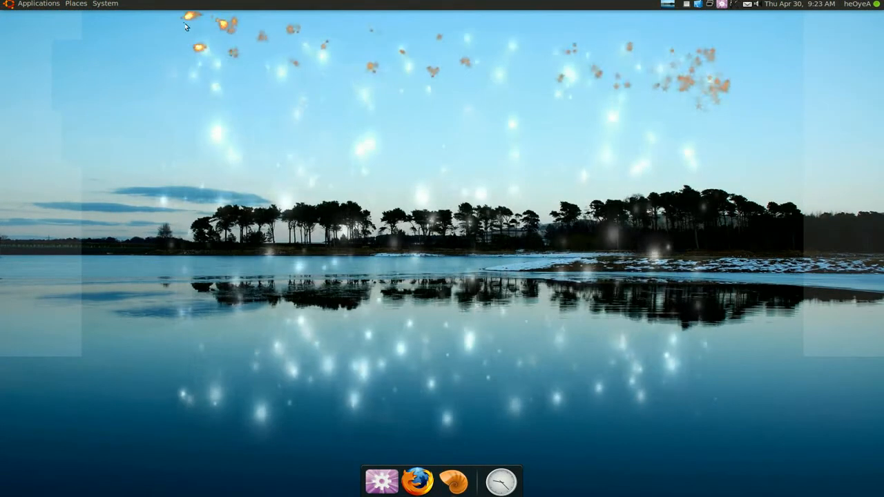
click(453, 480)
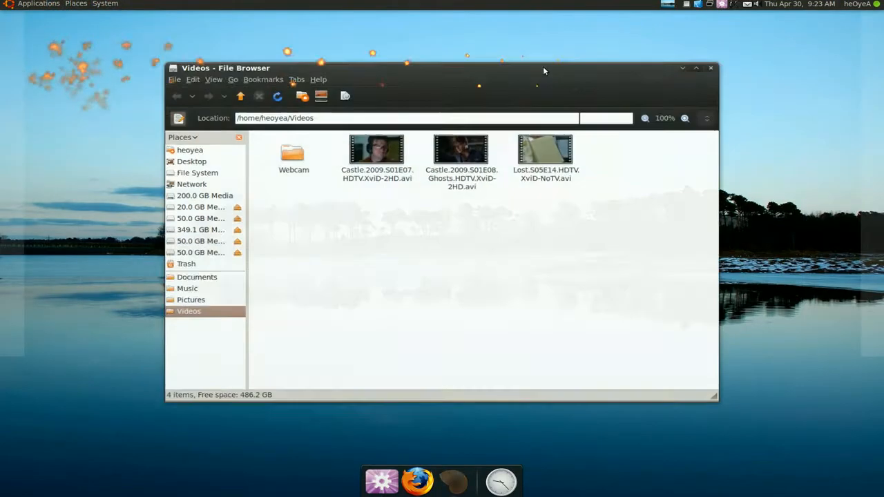
click(28, 5)
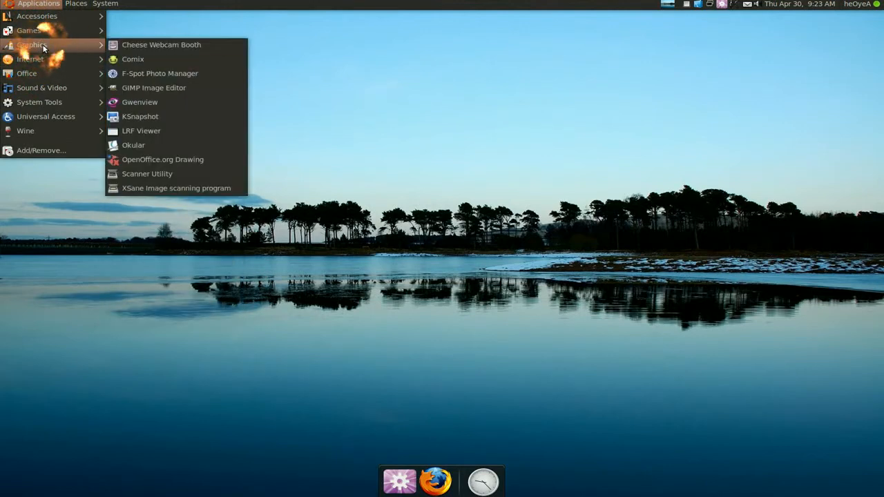
Launch Comix to confirm it opens centred, then close it
click(132, 58)
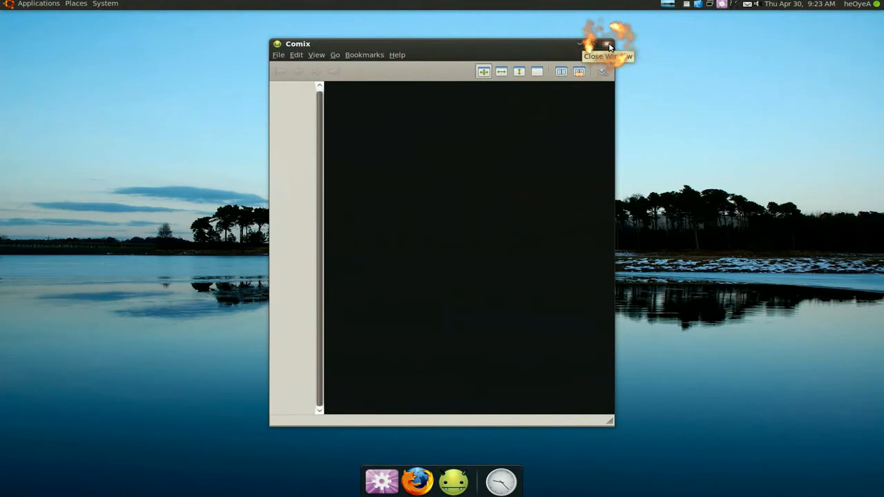
click(607, 43)
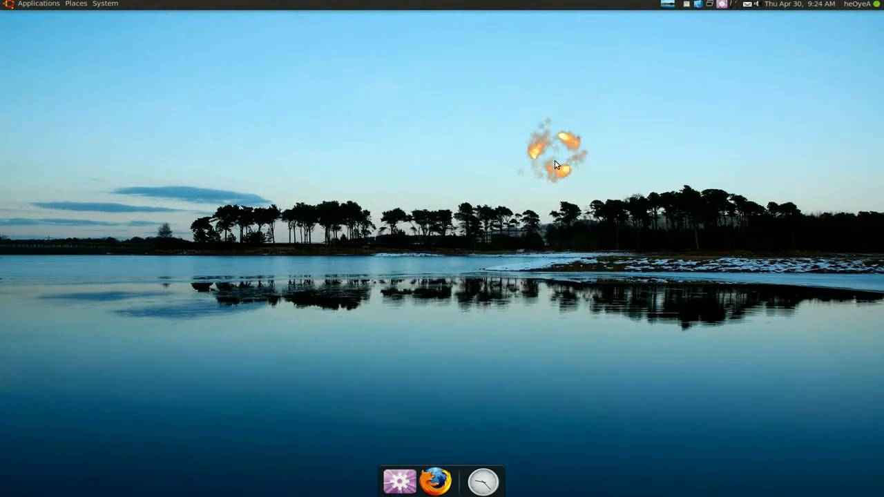